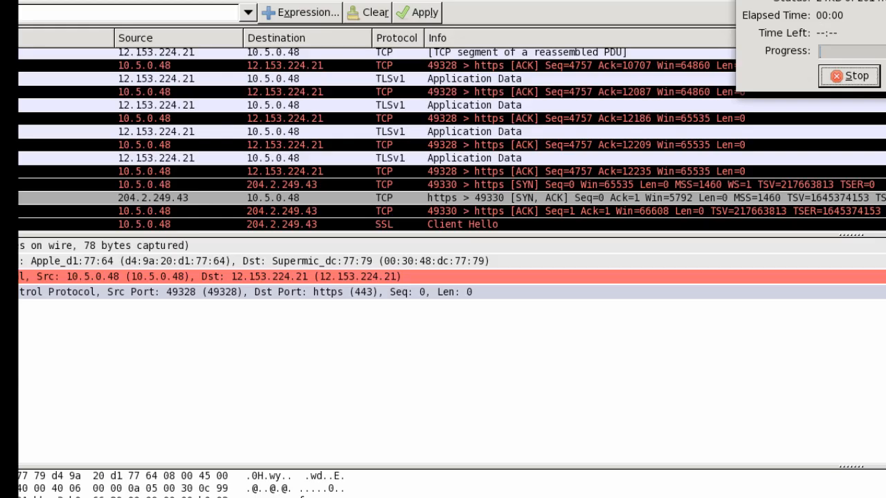
- Select Client Hello frame 4 at the top of the 3793-packet SSL capture
click(849, 76)
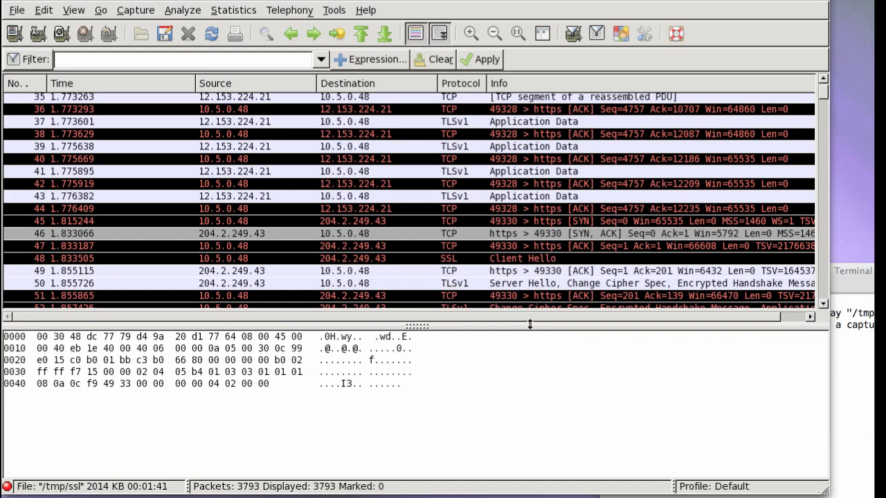
scroll(up, 3)
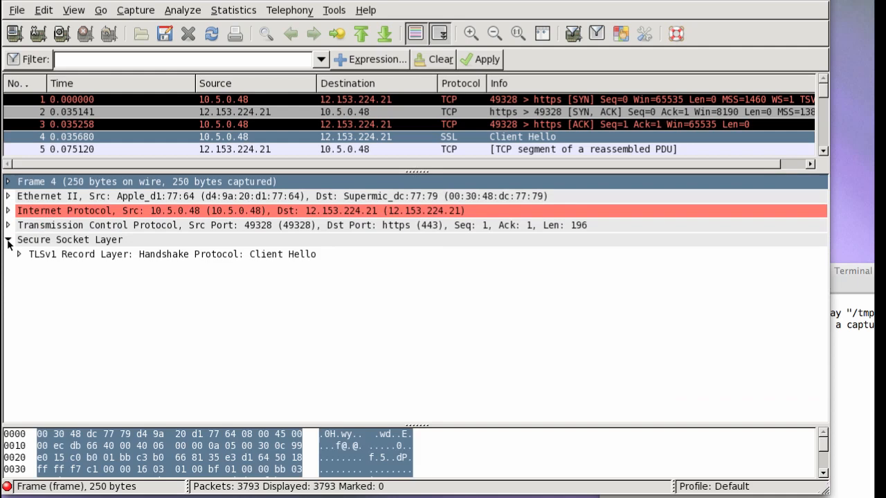
- Expand the Handshake Protocol and its list of 35 cipher suites
click(17, 254)
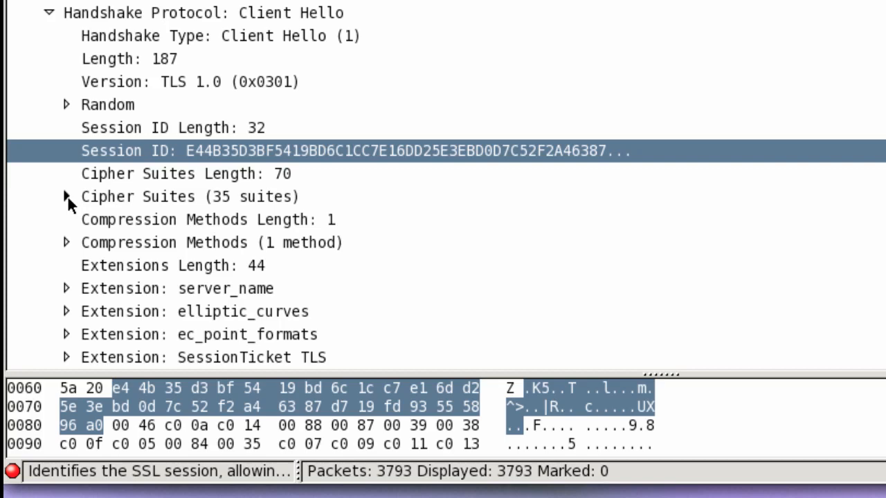
click(62, 201)
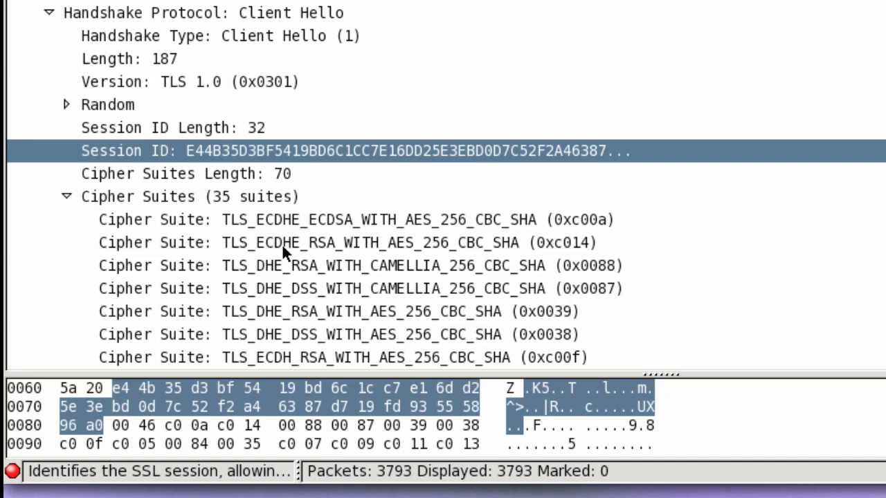
mouse_move(248, 7)
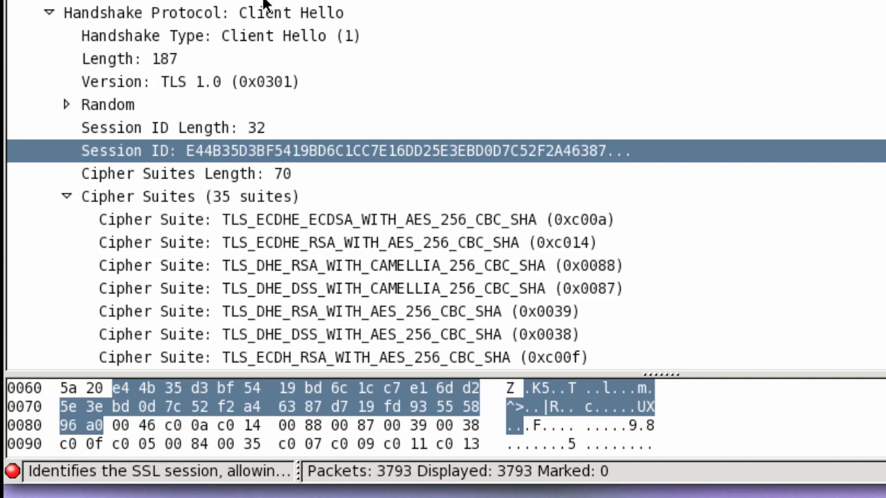
mouse_move(260, 48)
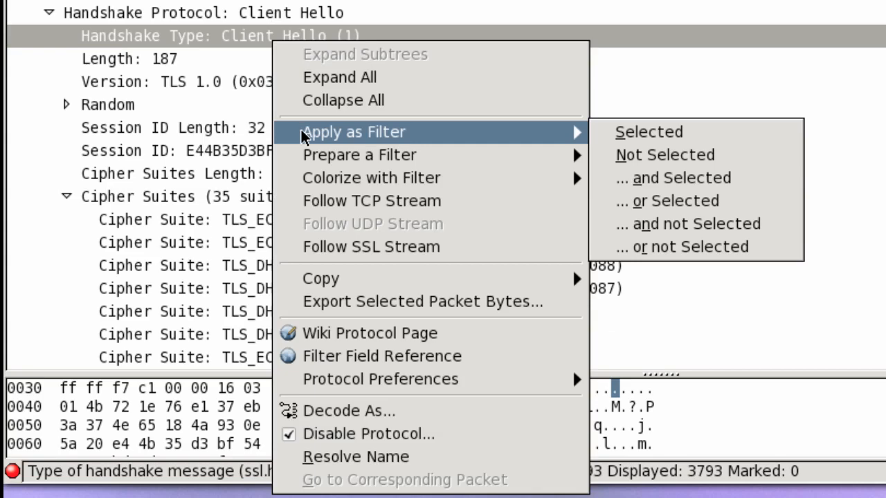
- Apply the Handshake Type field as a filter, ssl.handshake.type == 1
click(649, 132)
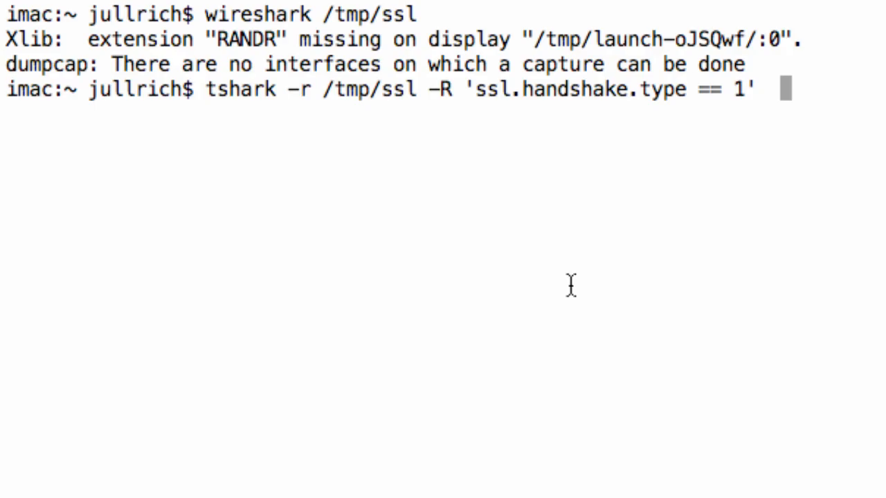
- Run tshark on /tmp/ssl filtered to Client Hellos and scroll through the results
key(Return)
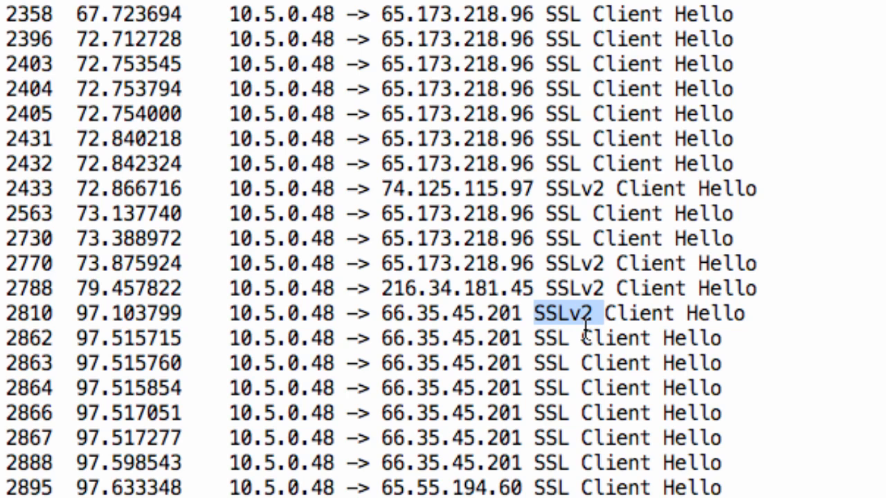
scroll(down, 3)
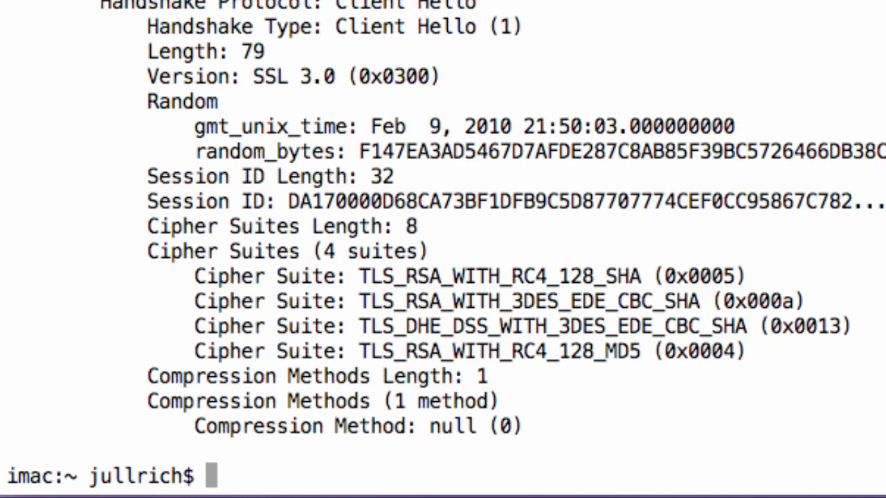
- Select text in the terminal while preparing the verbose piped tshark command
drag(275, 351, 484, 351)
text(tshark -r /tmp/ssl -VR 'ssl.handshake.type == 1'  |)
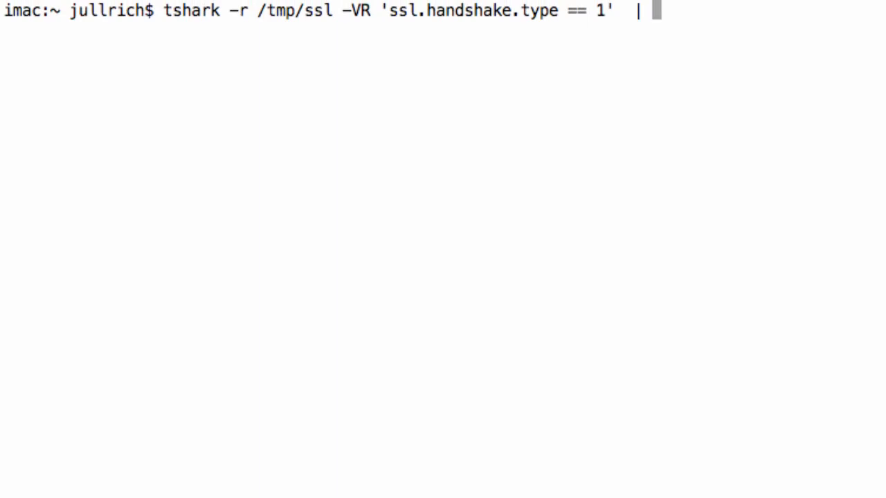
- Count offered cipher suites with grep 'Cipher Suite:', highlighting the suites seen 98 times
text(grep 'Cipher Suite:')
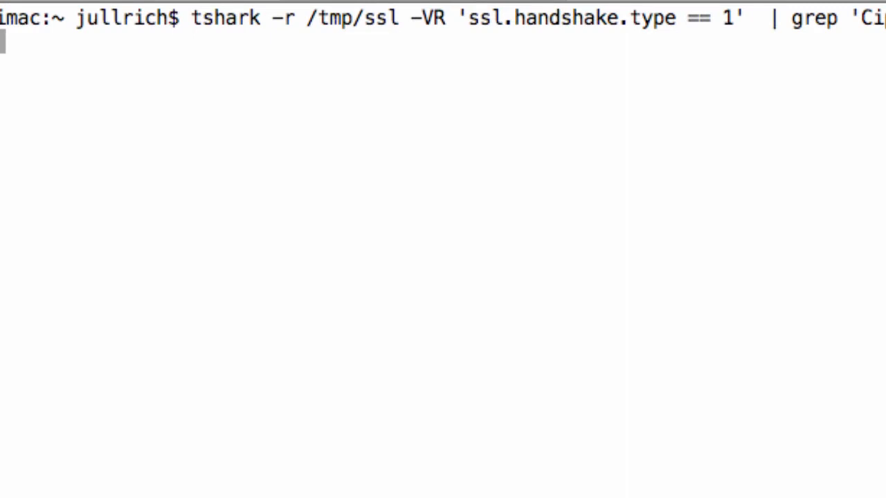
key(Return)
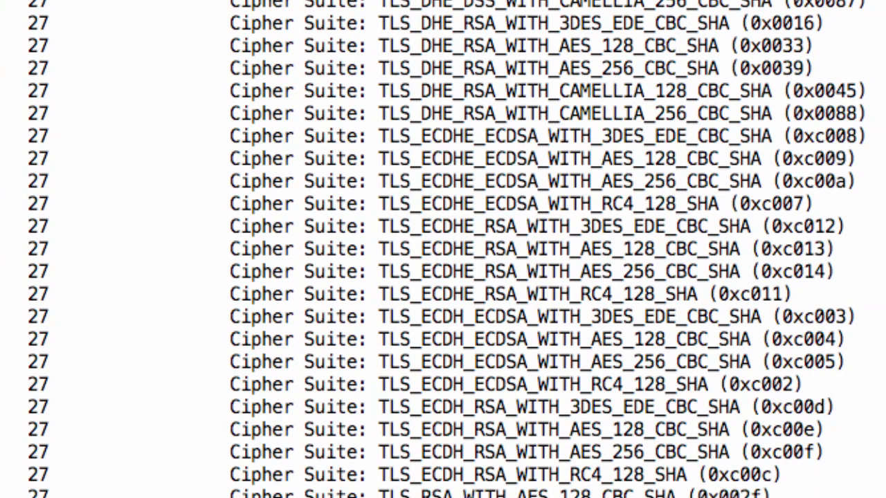
scroll(down, 3)
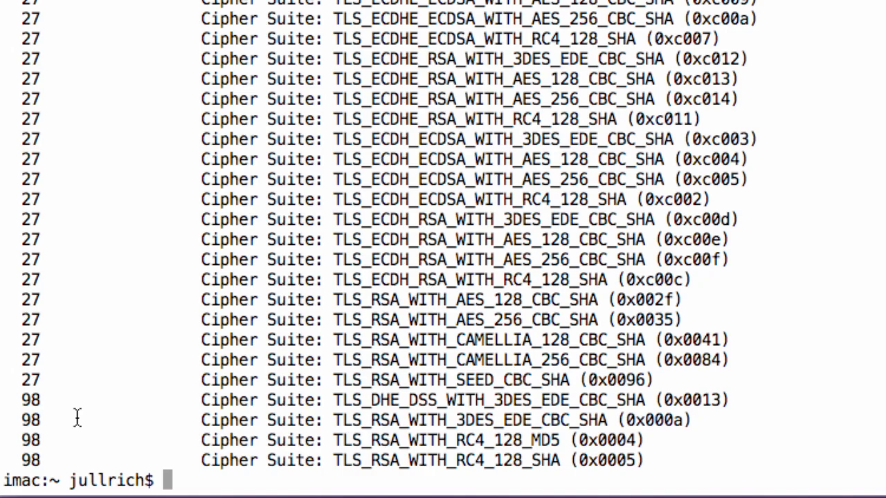
drag(79, 419, 759, 455)
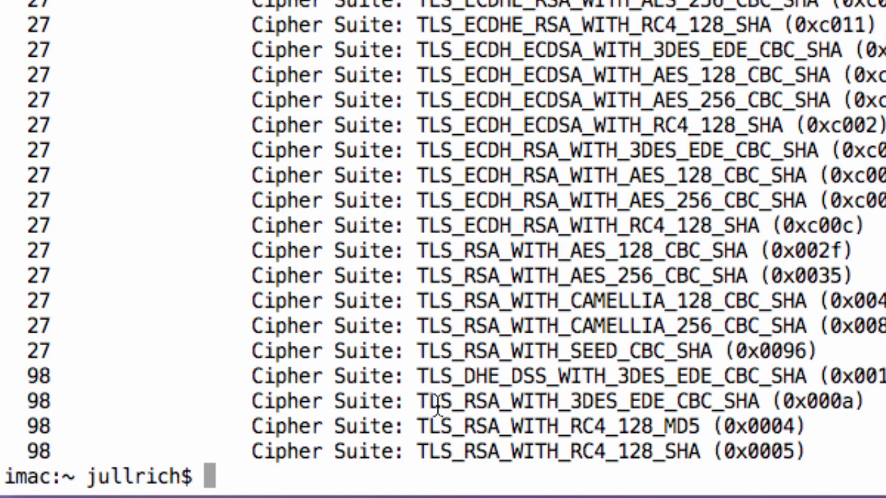
drag(429, 375, 865, 452)
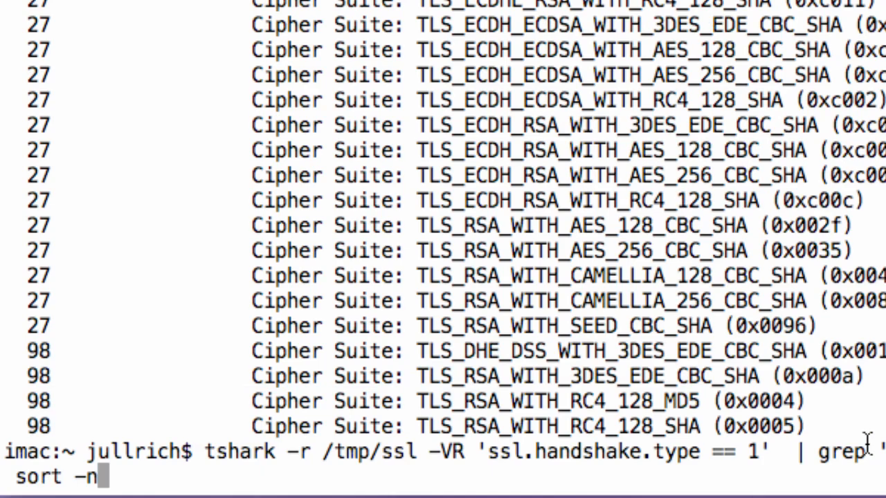
- Run the sort -n tally and highlight the Feb 9, 2010 gmt_unix_time line
key(Return)
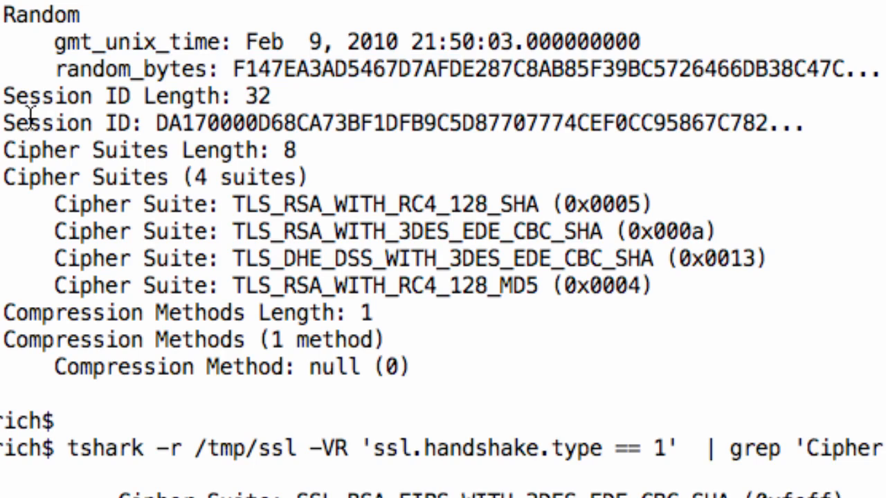
drag(54, 41, 354, 41)
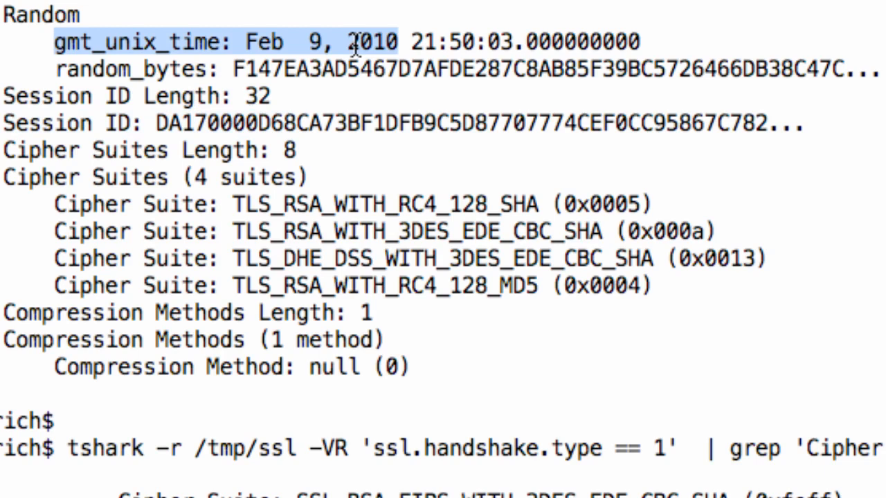
mouse_move(363, 95)
text(tshark -r pushdo -VR 'ssl.handshake.type == 1')
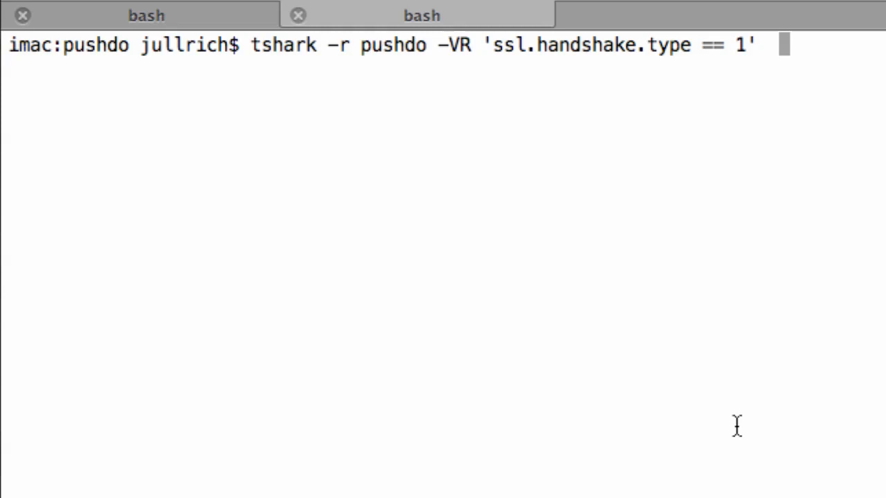
mouse_move(460, 45)
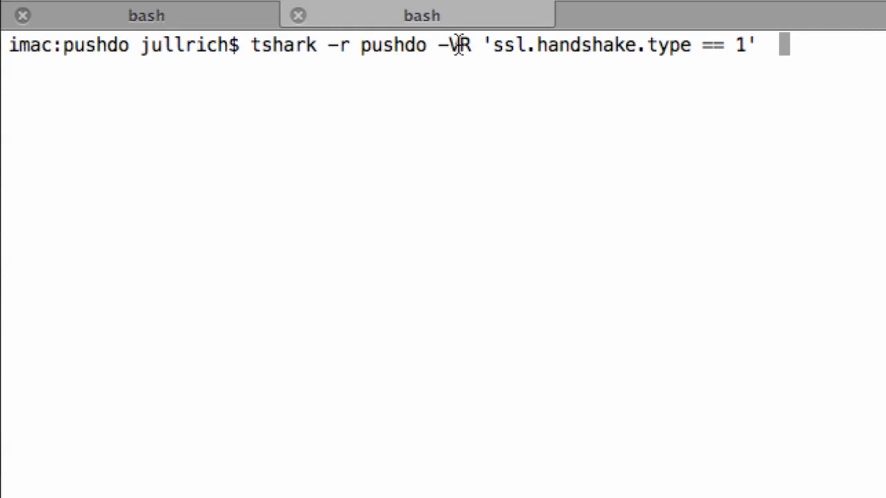
- Run the verbose Client Hello decode on the pushdo capture
key(Return)
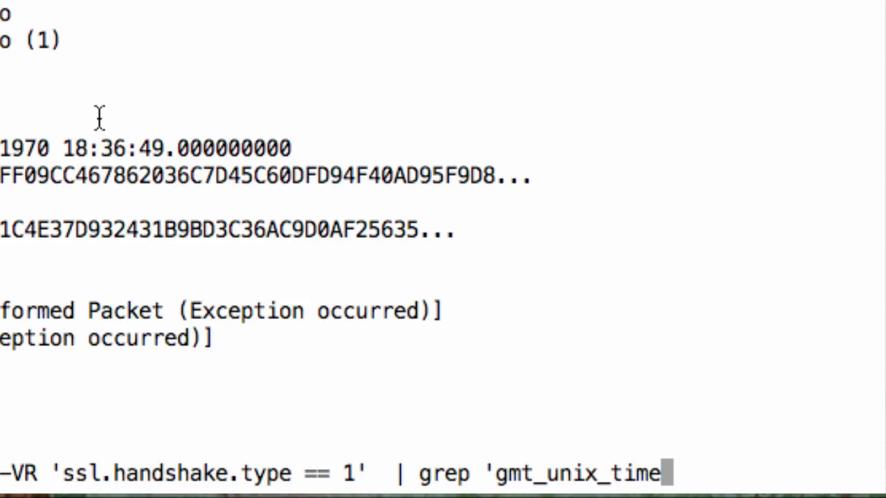
- Append ' | sort | uniq -c' to the gmt_unix_time pipeline and stop the running decode
text(' | sort | u)
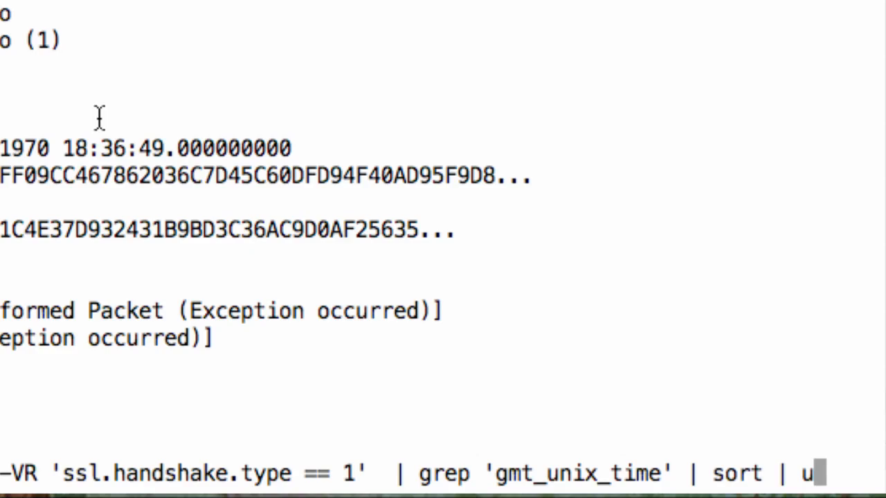
key(ctrl+c)
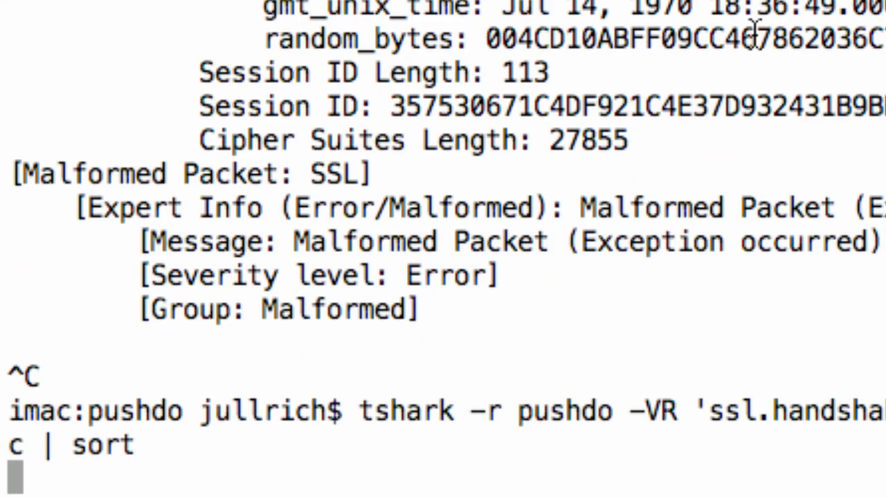